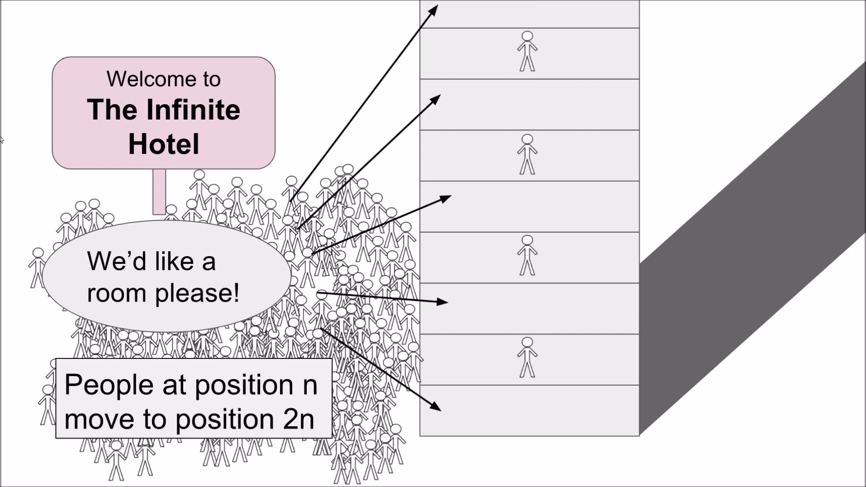
# - Advance to the slide listing the counting numbers 1, 2, 3, …
pyautogui.press('Right')
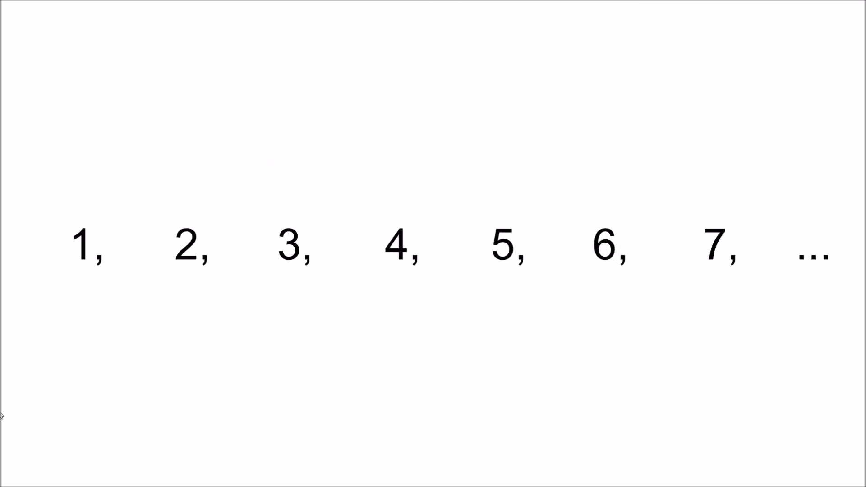